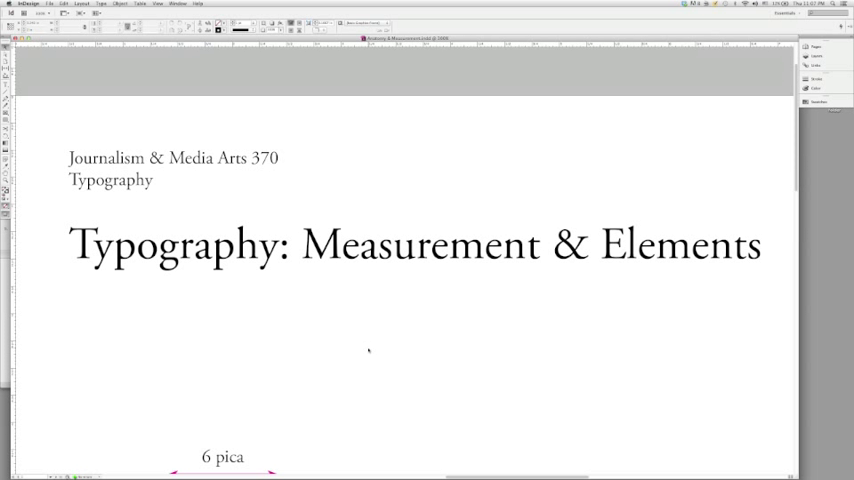
Scroll down to the magenta 6-pica square and the two 72-point Atg diagrams.
{"action": "scroll", "scroll_direction": "down", "scroll_amount": 3}
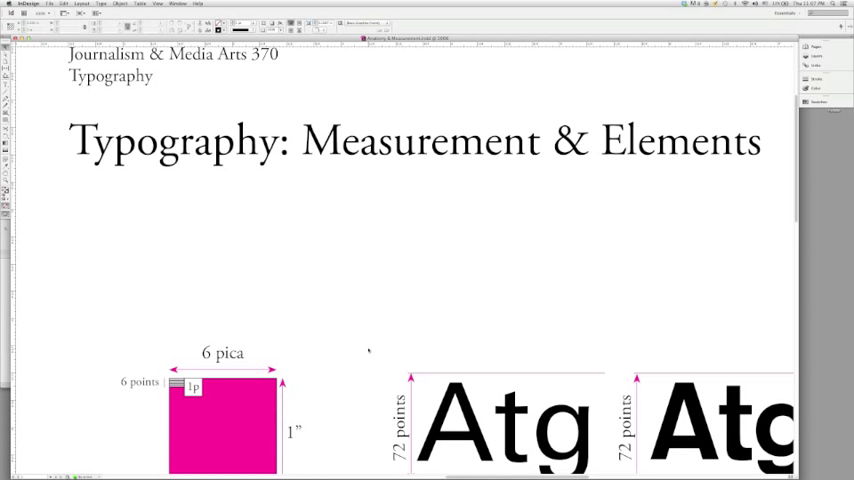
{"action": "scroll", "scroll_direction": "down", "scroll_amount": 3}
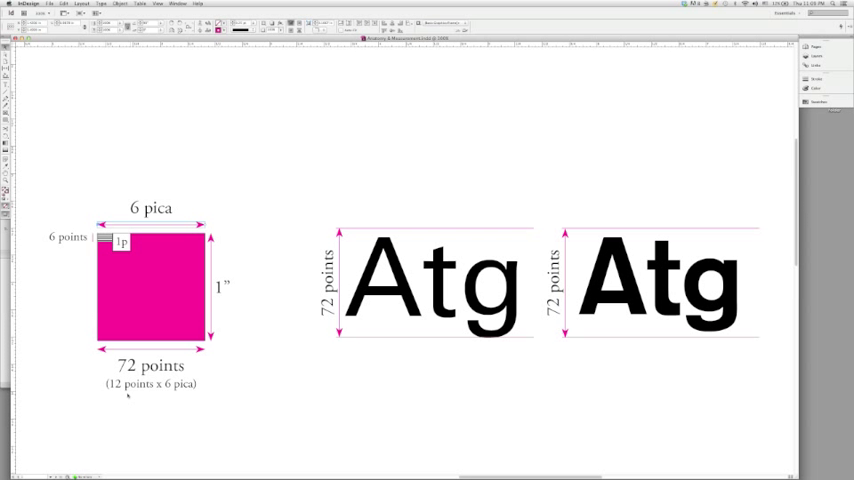
{"action": "left_click", "coordinate": [150, 385]}
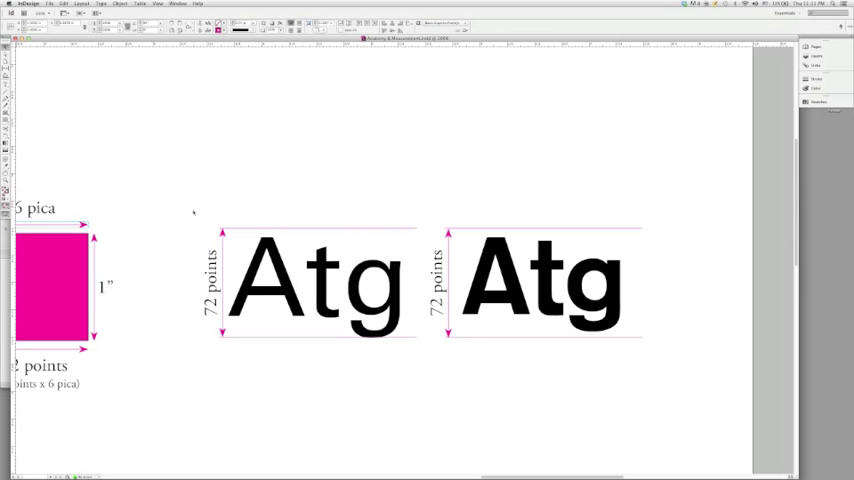
Select both 72-point Atg diagram groups with the Selection tool.
{"action": "left_click", "coordinate": [310, 285]}
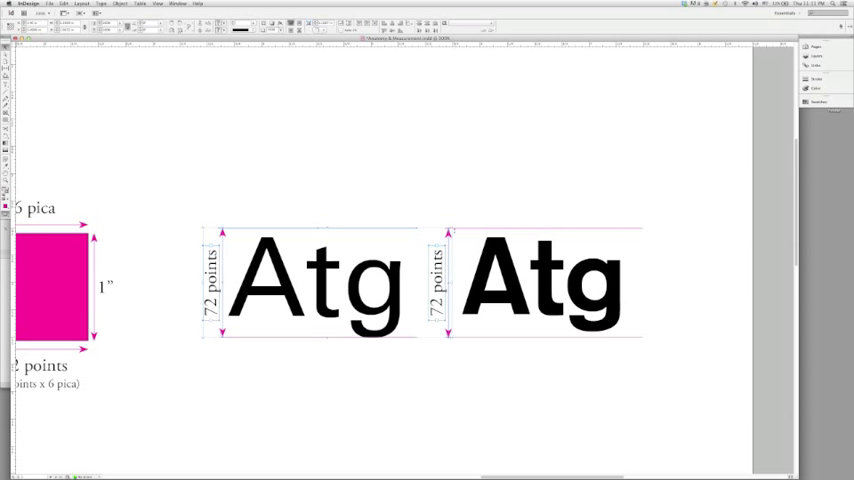
{"action": "left_click", "coordinate": [545, 285]}
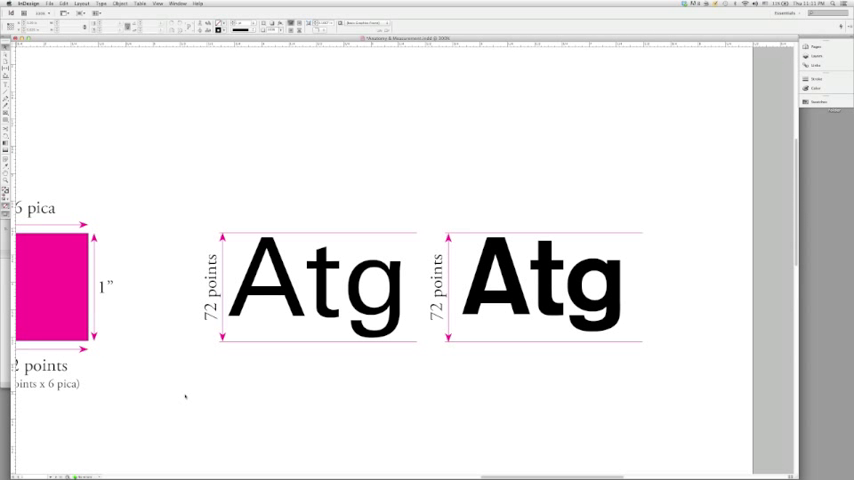
{"action": "mouse_move", "coordinate": [372, 359]}
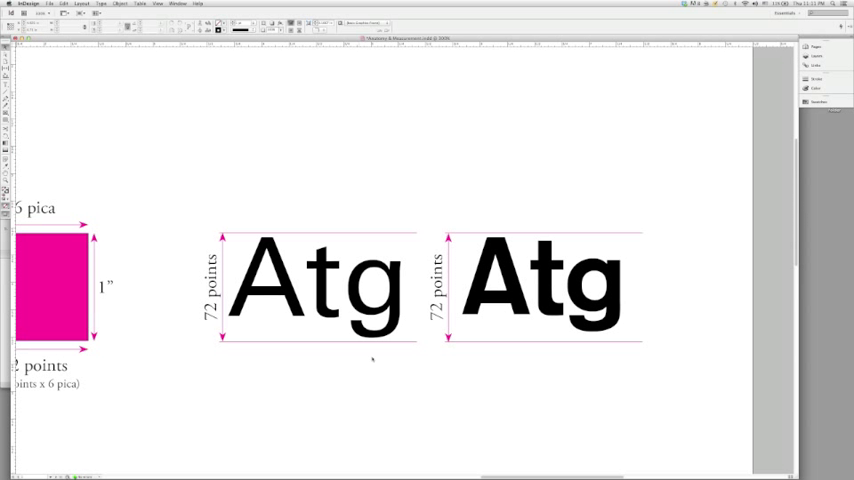
{"action": "mouse_move", "coordinate": [365, 411]}
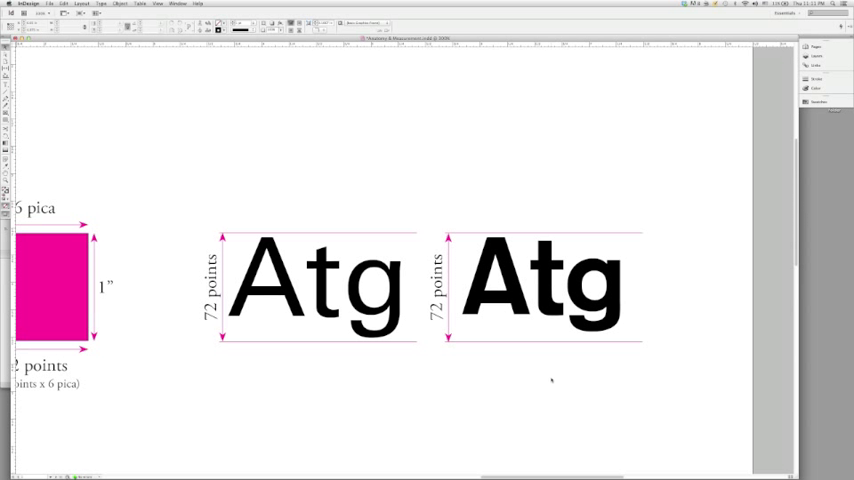
{"action": "mouse_move", "coordinate": [524, 384]}
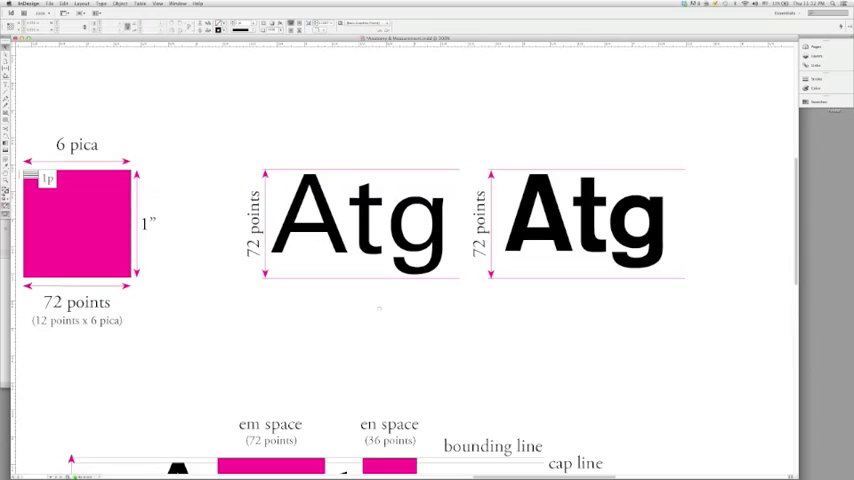
{"action": "scroll", "scroll_direction": "down", "scroll_amount": 3}
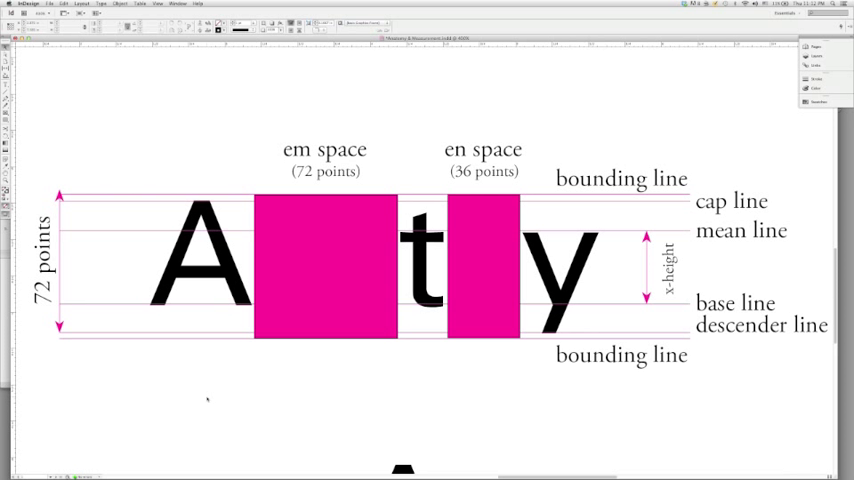
{"action": "mouse_move", "coordinate": [204, 391]}
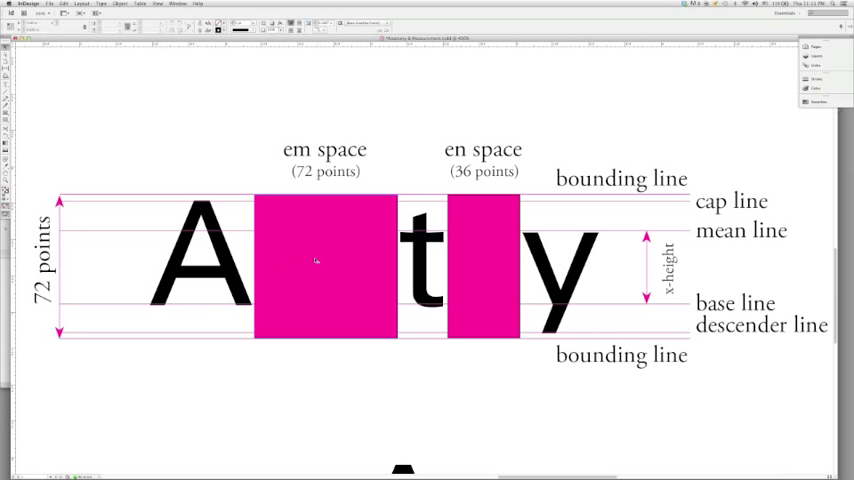
{"action": "mouse_move", "coordinate": [346, 263]}
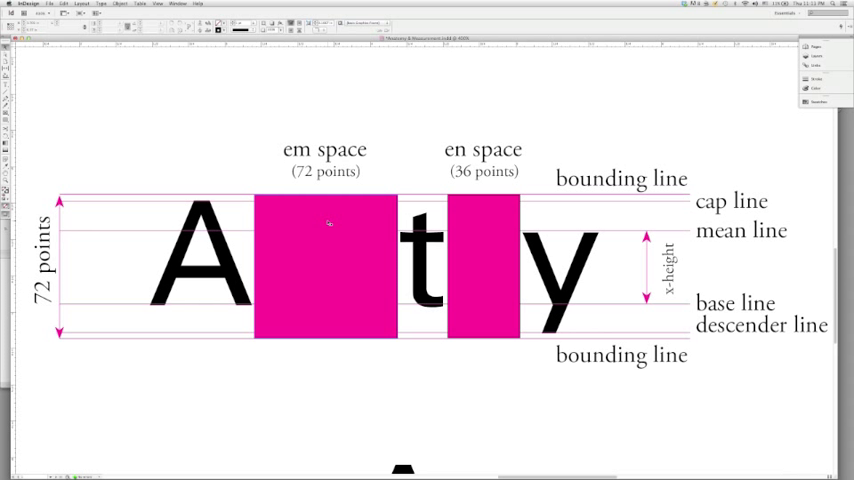
{"action": "mouse_move", "coordinate": [320, 205]}
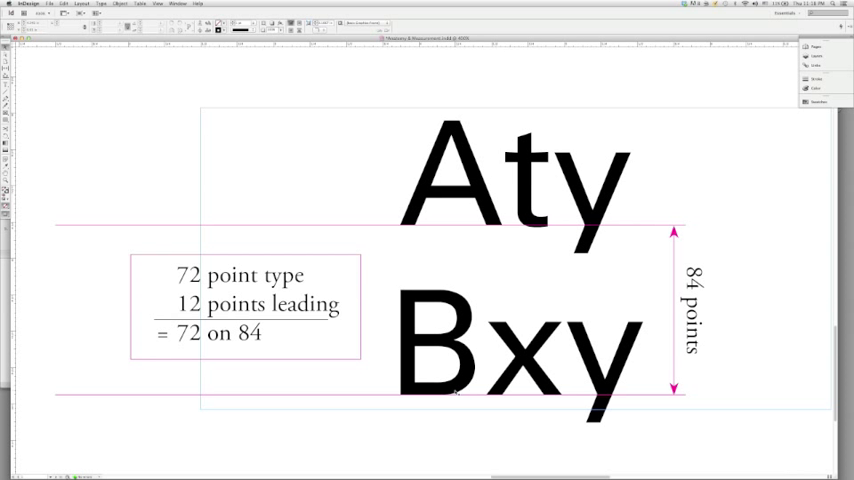
{"action": "scroll", "scroll_direction": "down", "scroll_amount": 3}
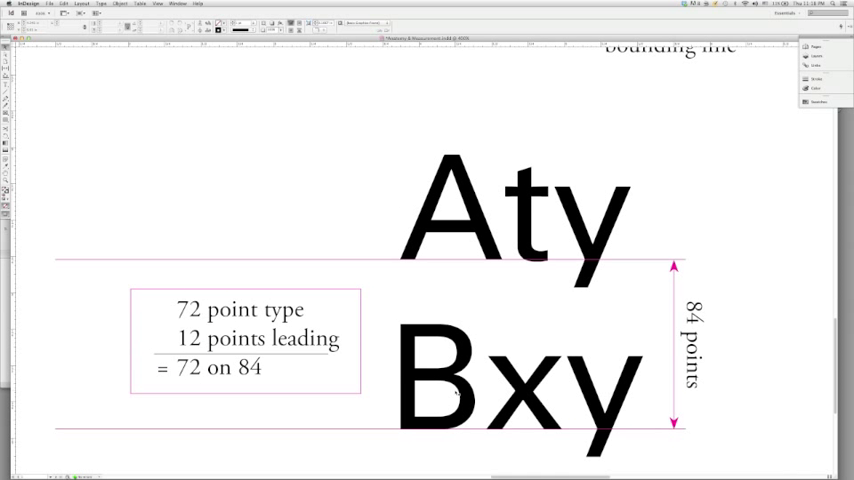
{"action": "scroll", "scroll_direction": "down", "scroll_amount": 3}
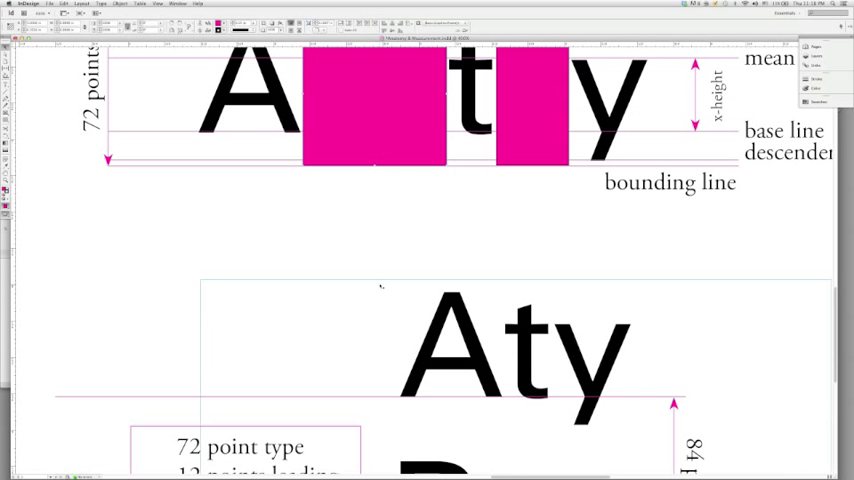
Scroll down to the 72-on-84 leading diagram with the Aty and Bxy letters.
{"action": "scroll", "scroll_direction": "down", "scroll_amount": 3}
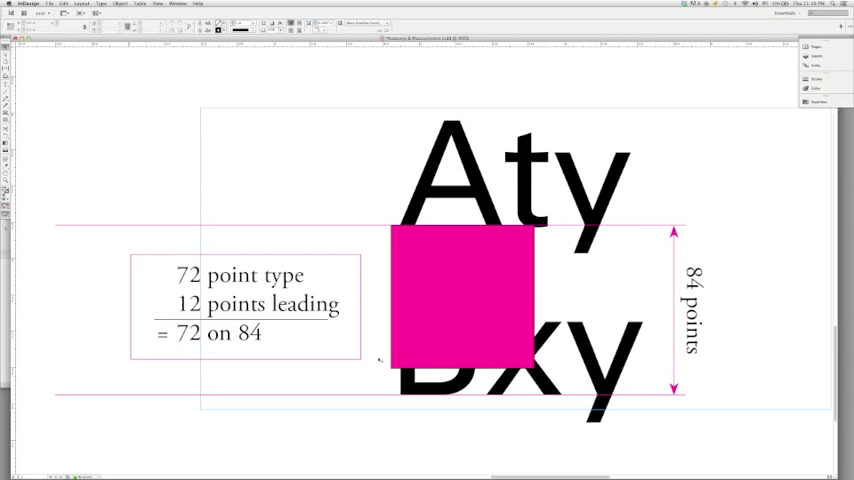
Move the magenta square down onto the lower 84-point guide line, the Bxy baseline.
{"action": "left_click", "coordinate": [460, 300]}
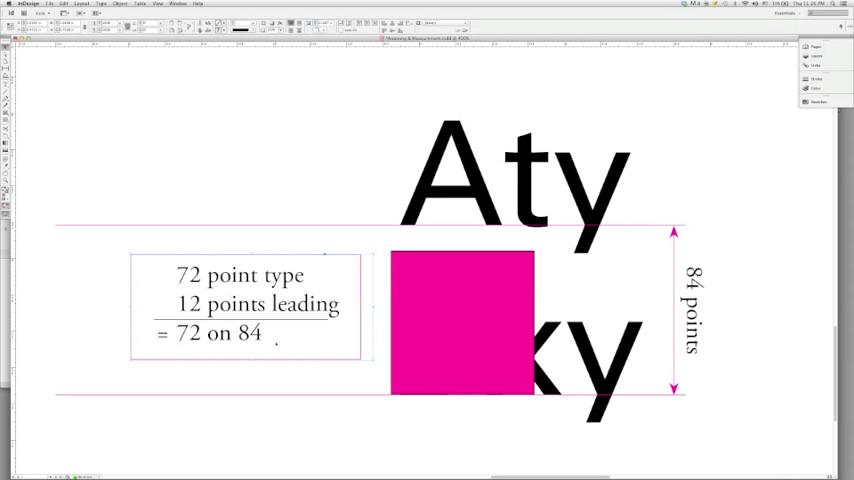
{"action": "left_click", "coordinate": [462, 320]}
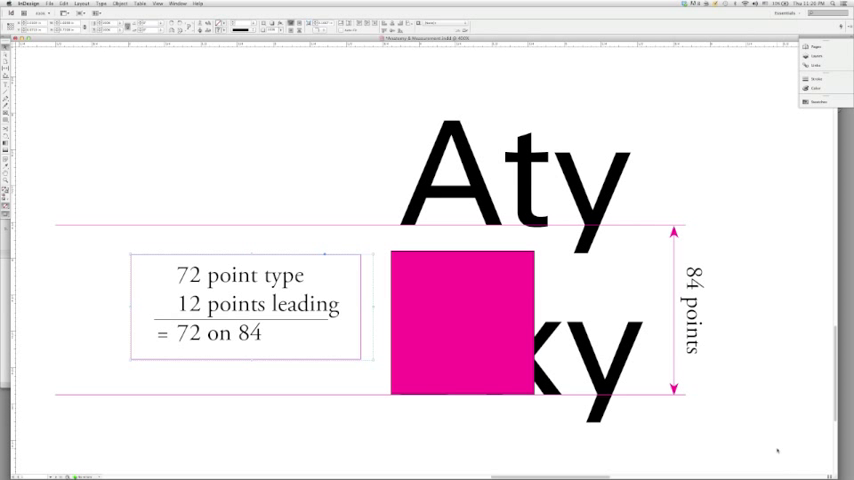
{"action": "mouse_move", "coordinate": [747, 441]}
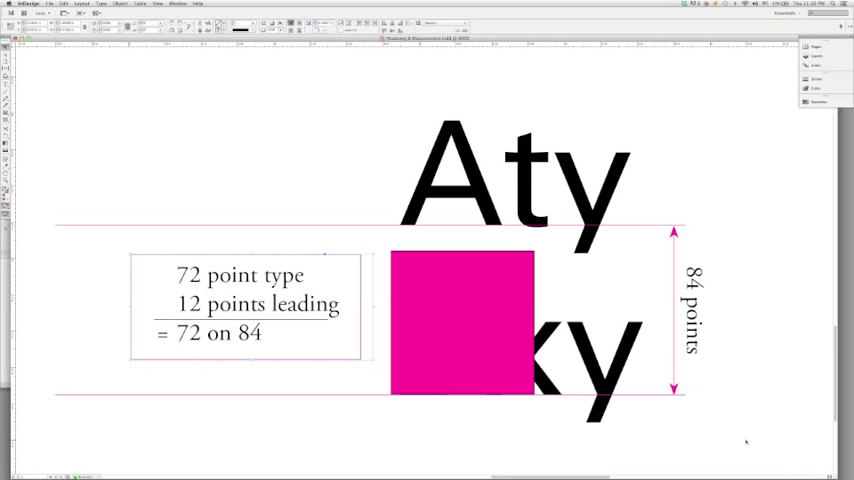